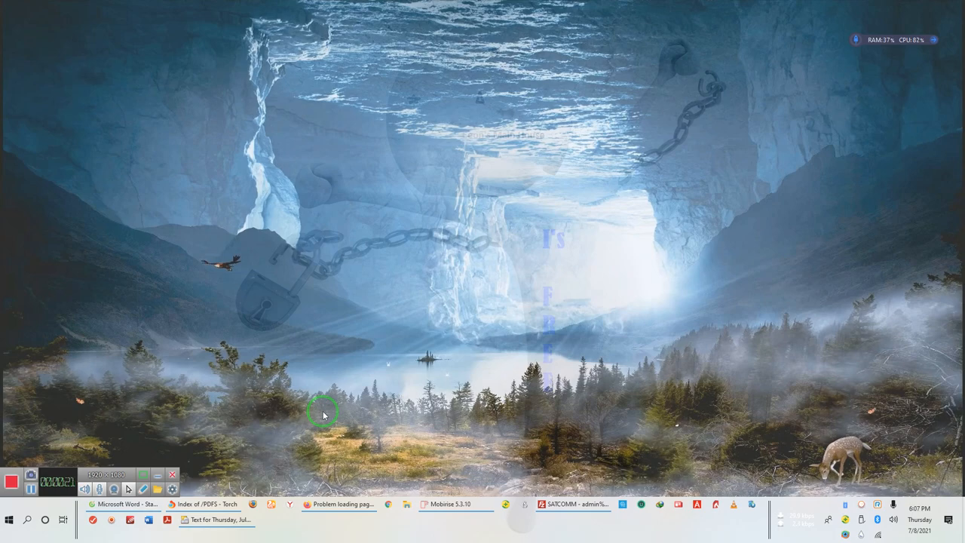
mouse_move(113, 504)
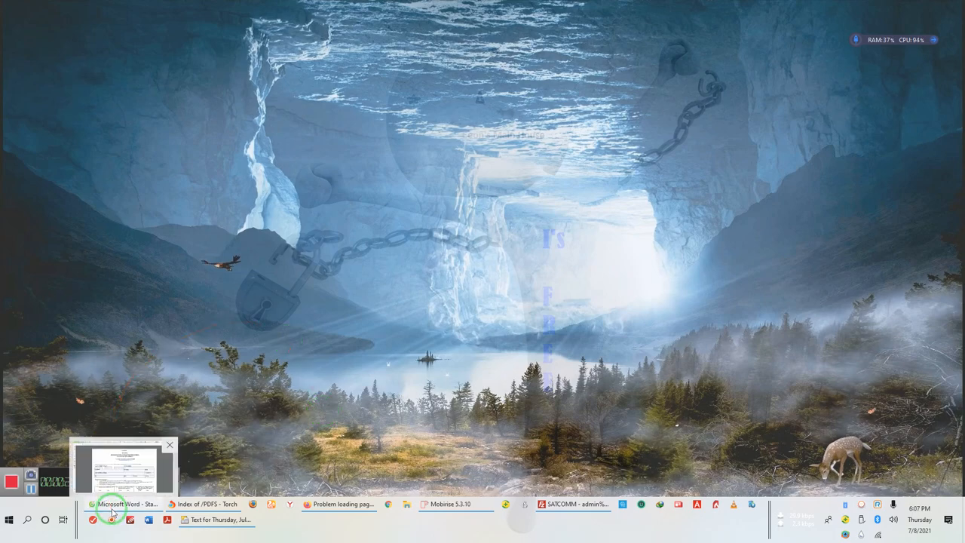
- Review the application PDF window, then switch to the Index of /PDFS directory listing
left_click(112, 504)
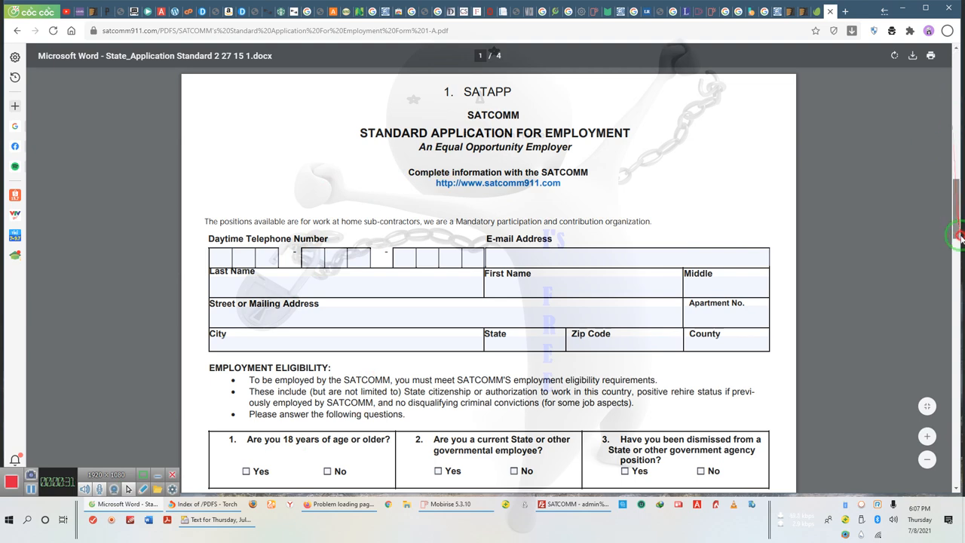
scroll("down", 3)
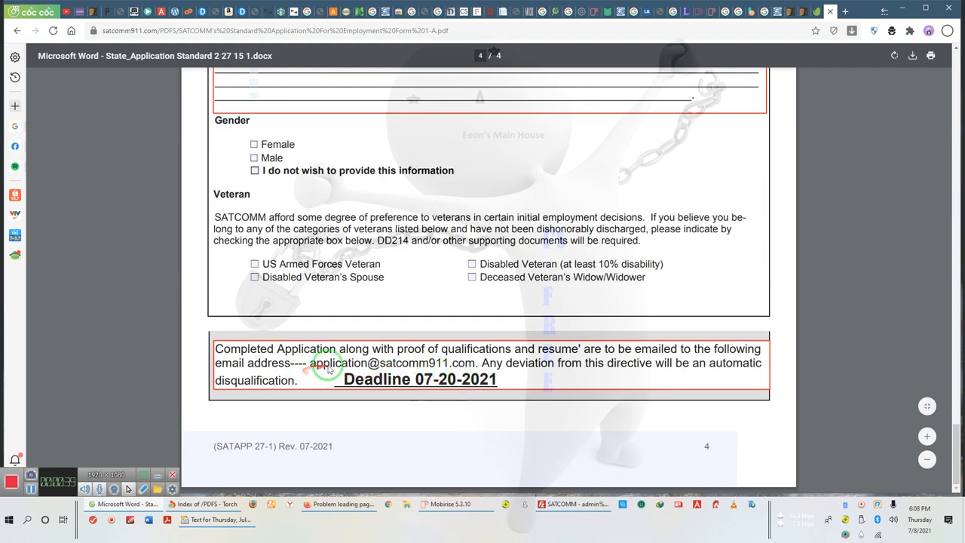
mouse_move(410, 380)
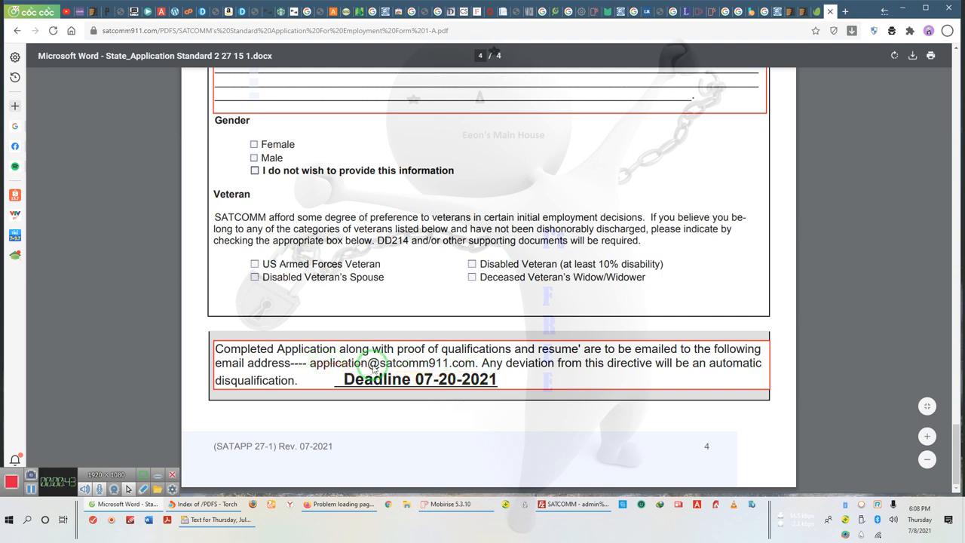
mouse_move(501, 369)
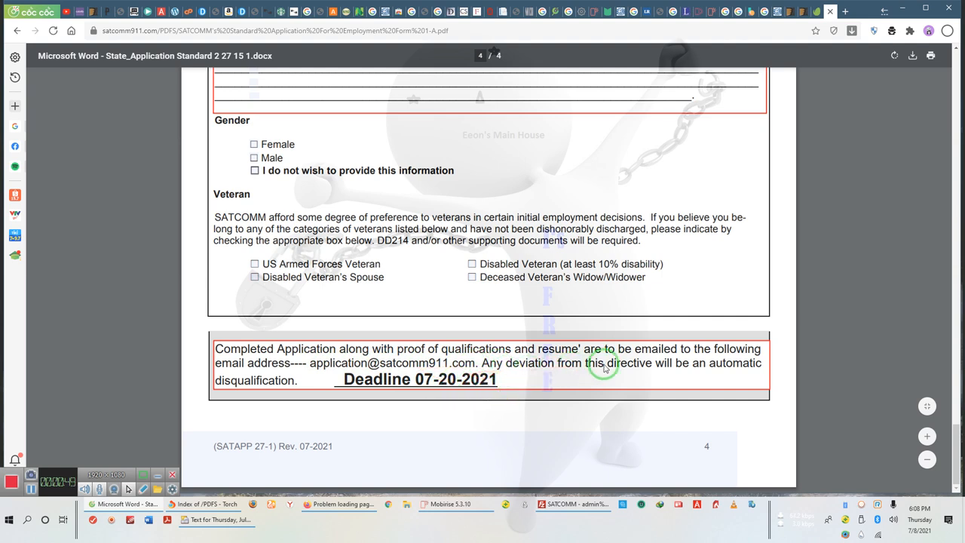
mouse_move(709, 368)
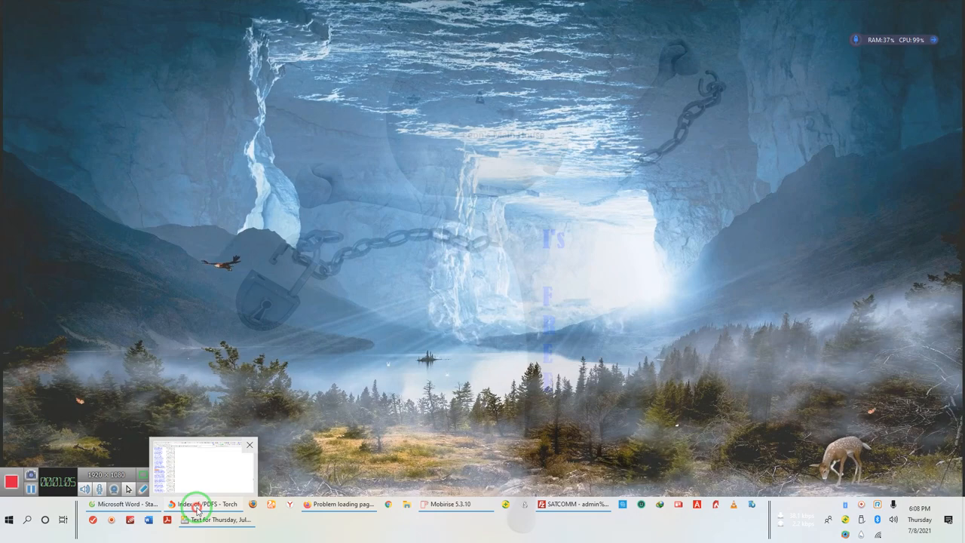
left_click(208, 504)
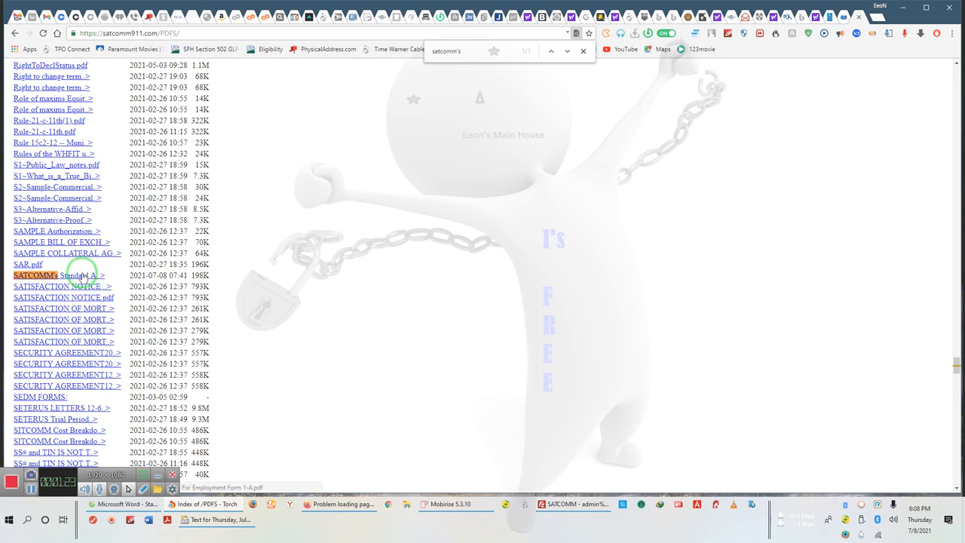
mouse_move(716, 30)
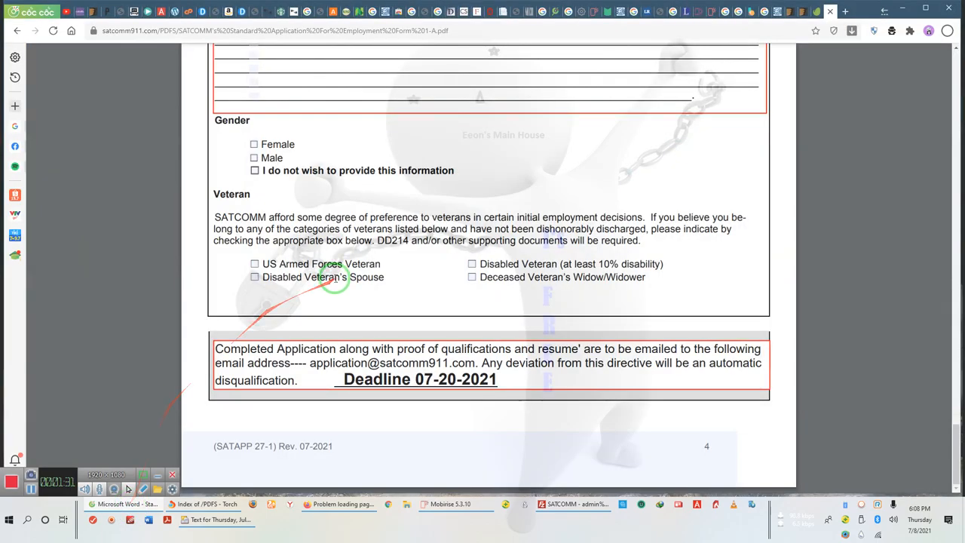
- Go back from the application PDF to the local SATCOMM home page
left_click(18, 39)
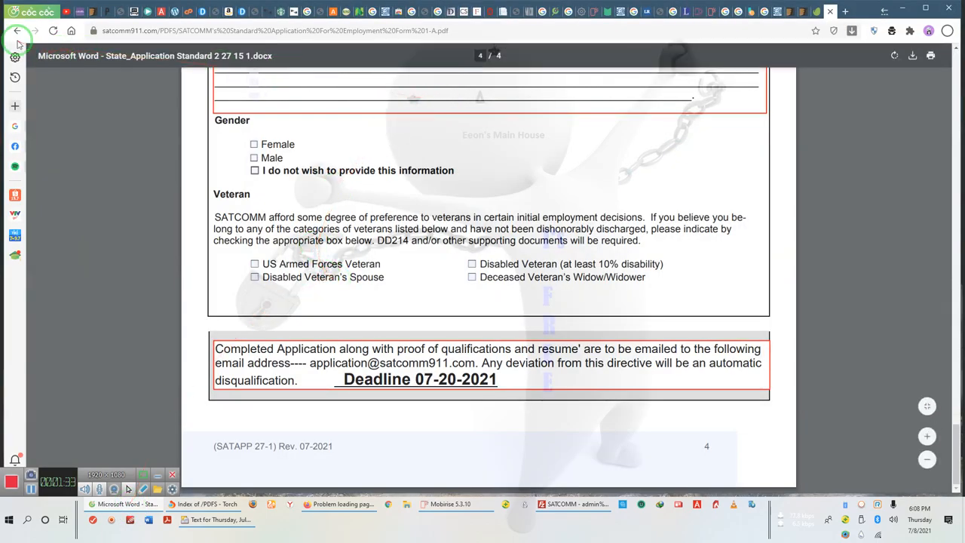
left_click(18, 30)
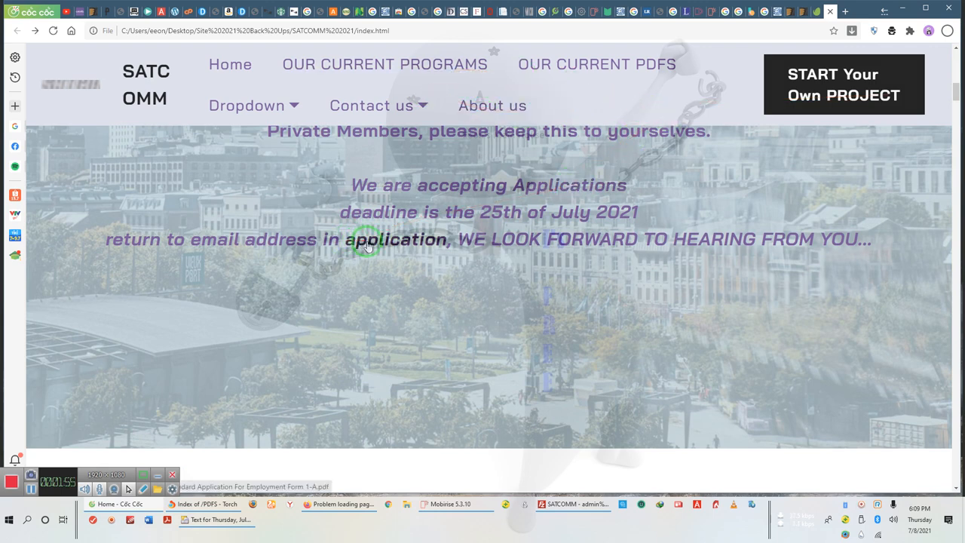
mouse_move(570, 184)
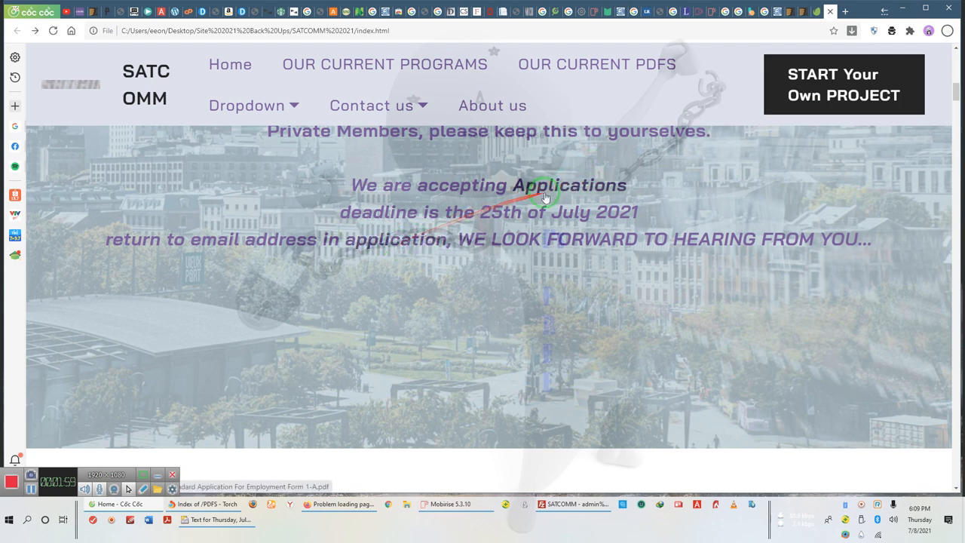
- Open the Standard Application for Employment PDF via the 'We are accepting Applications' link
left_click(567, 184)
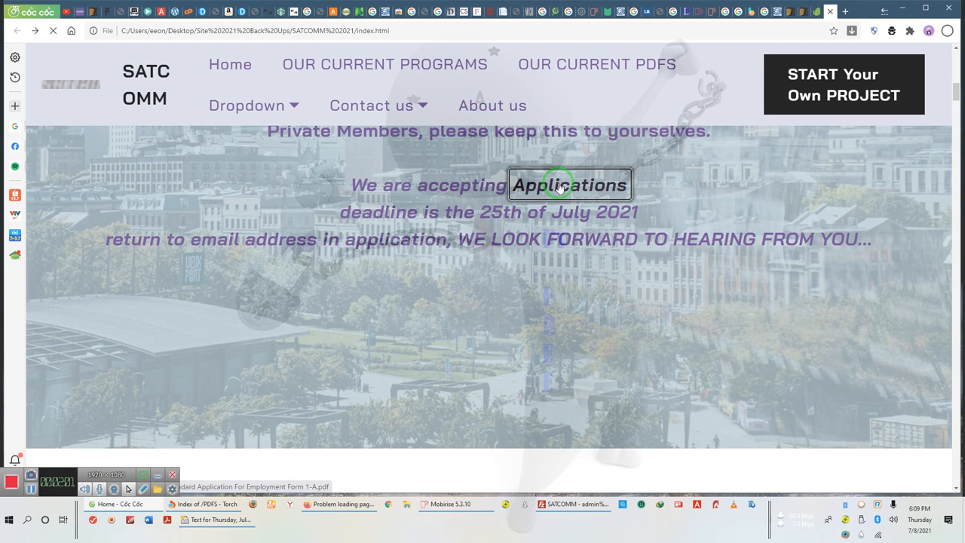
left_click(570, 184)
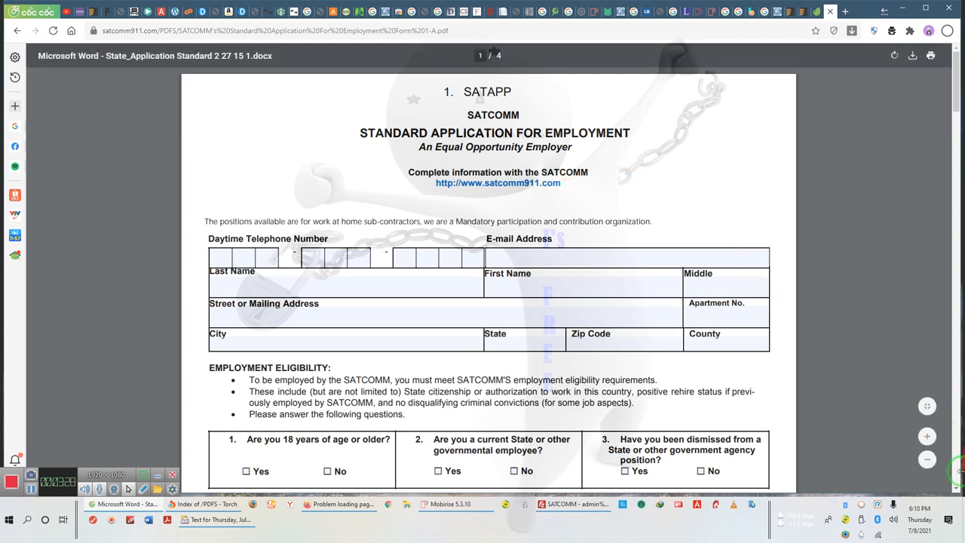
mouse_move(806, 422)
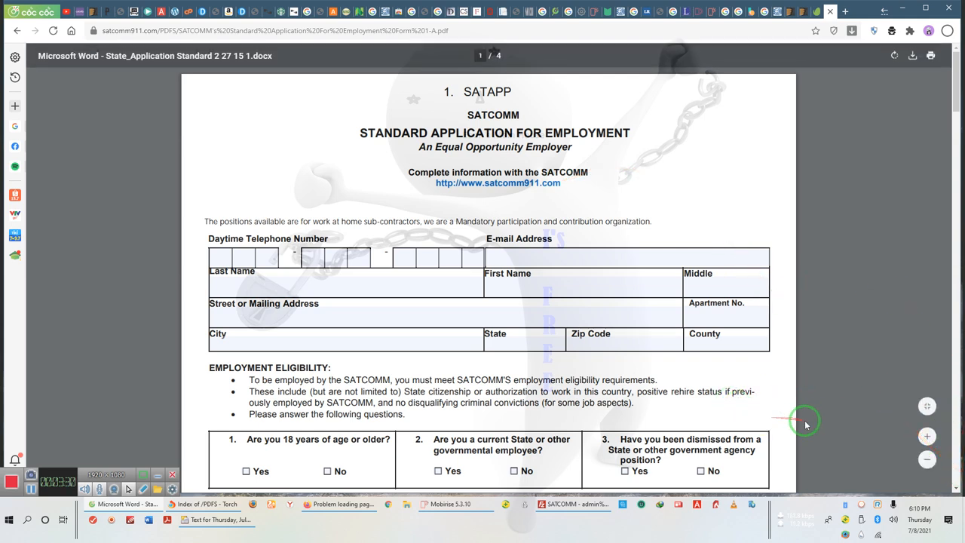